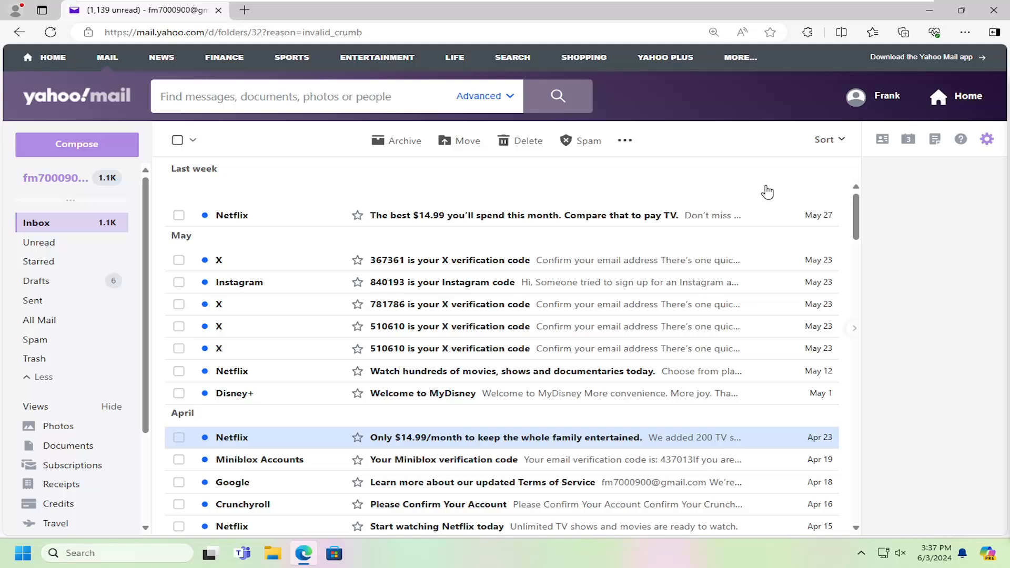
mouse_move(83, 145)
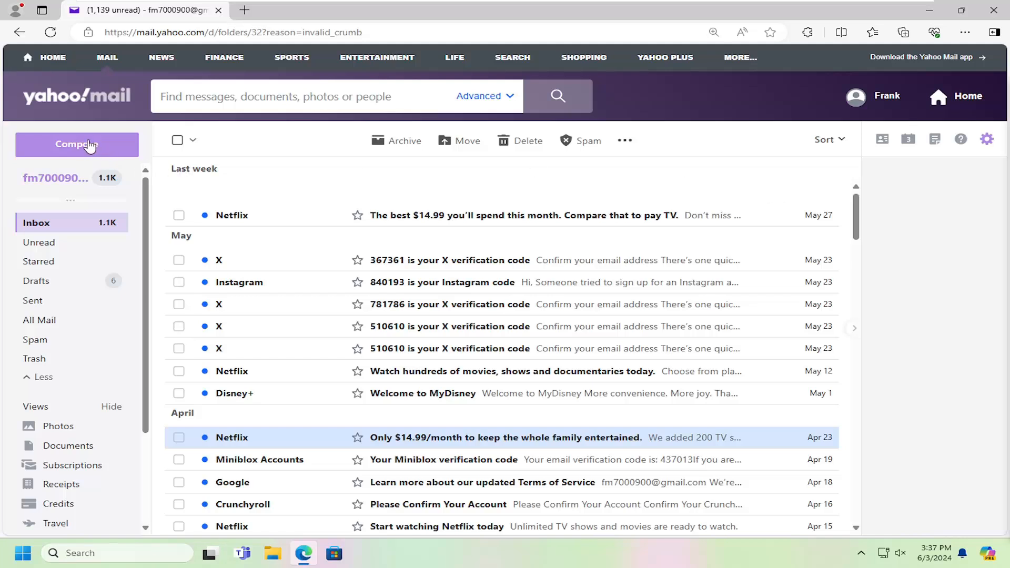
Open a new blank message with Compose.
click(77, 144)
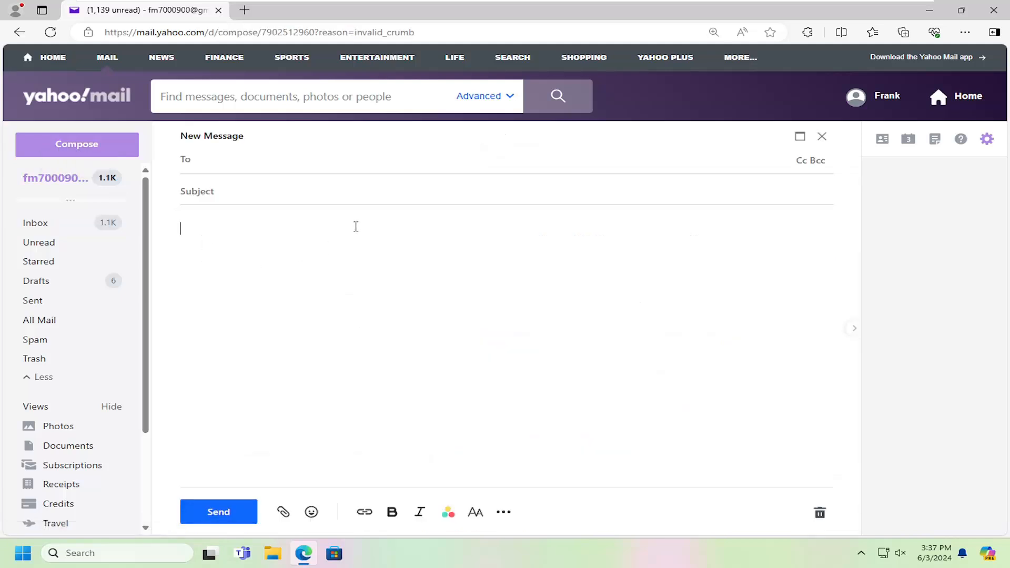
Write 'normal email here' in the message body and close it, saving as a draft.
text(normal email)
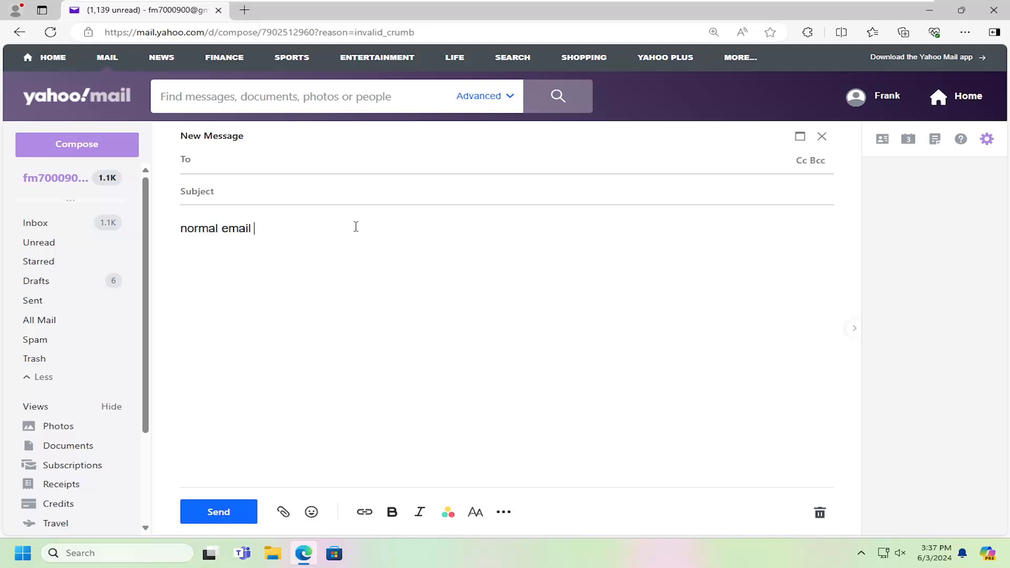
text(here)
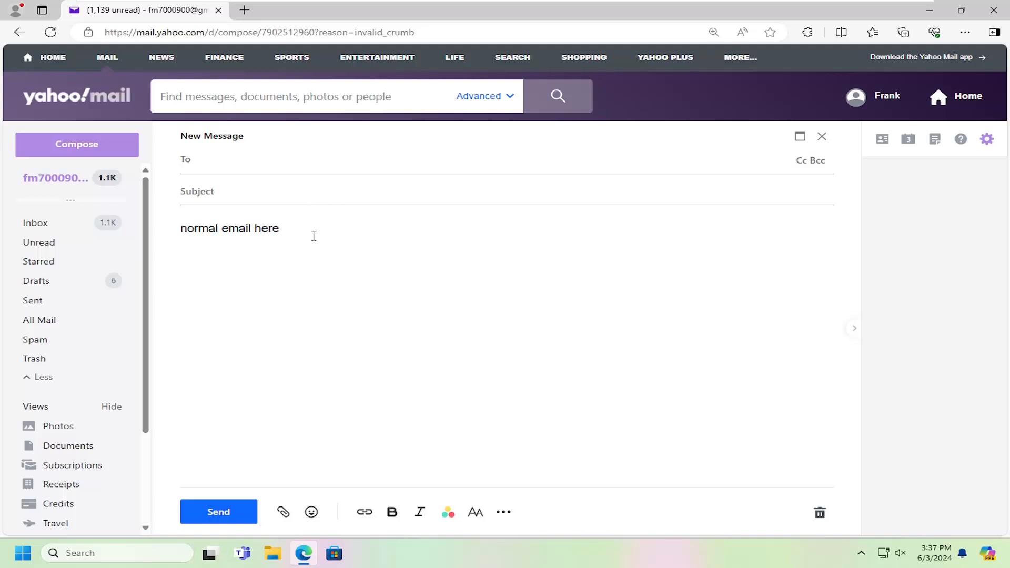
mouse_move(299, 229)
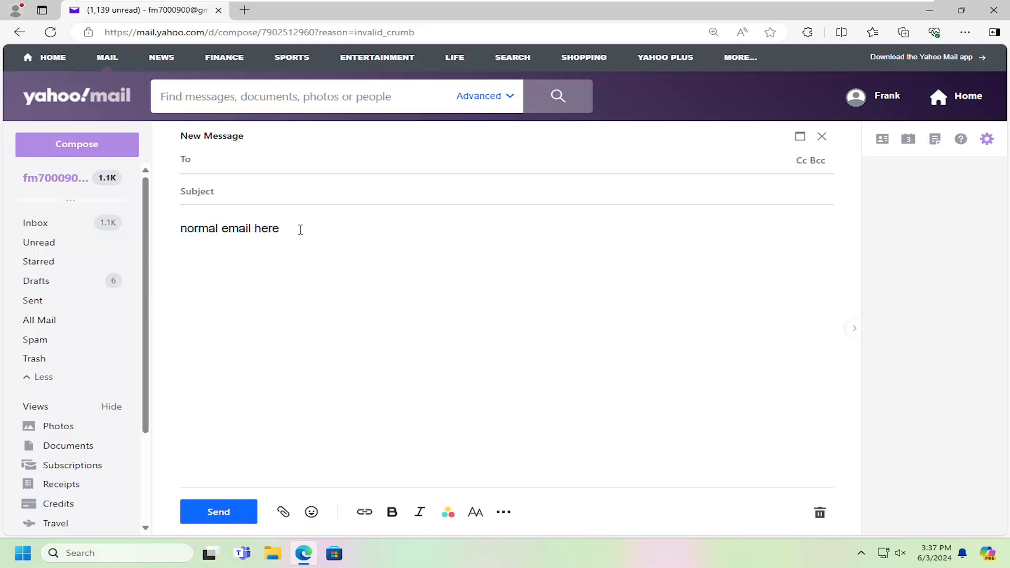
mouse_move(821, 137)
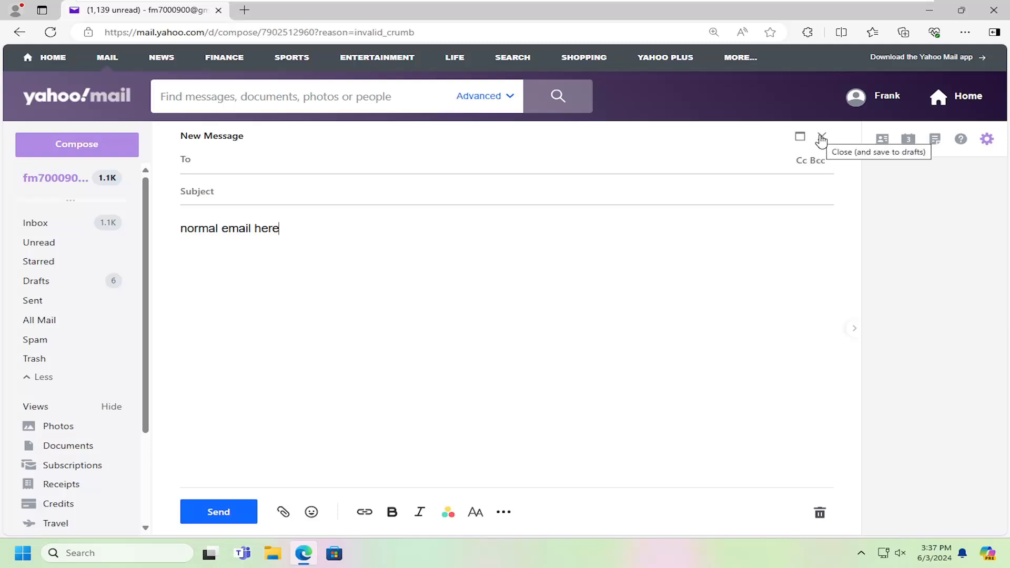
click(821, 138)
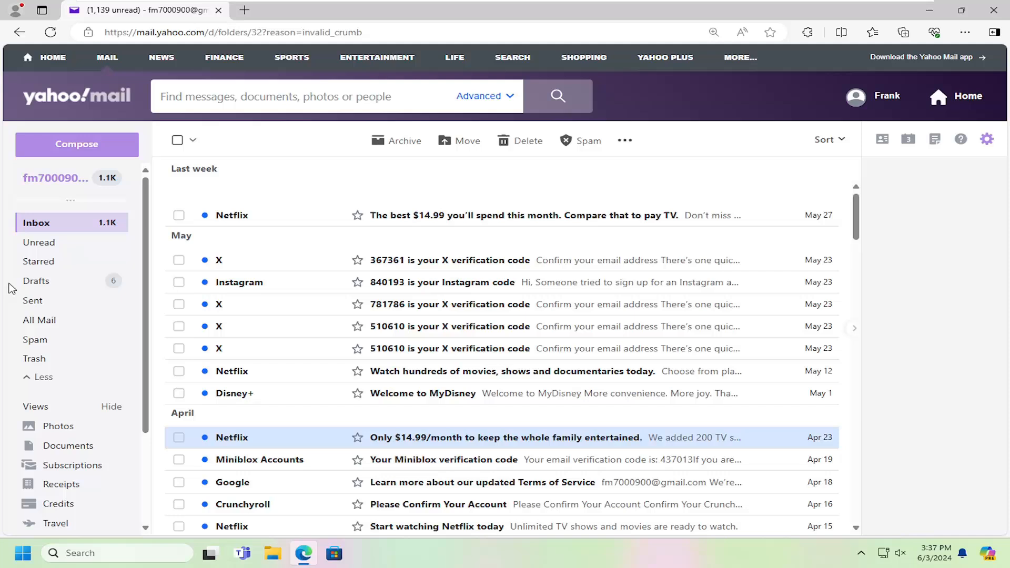
Go to the Drafts folder and check how the drafts are sorted.
click(37, 280)
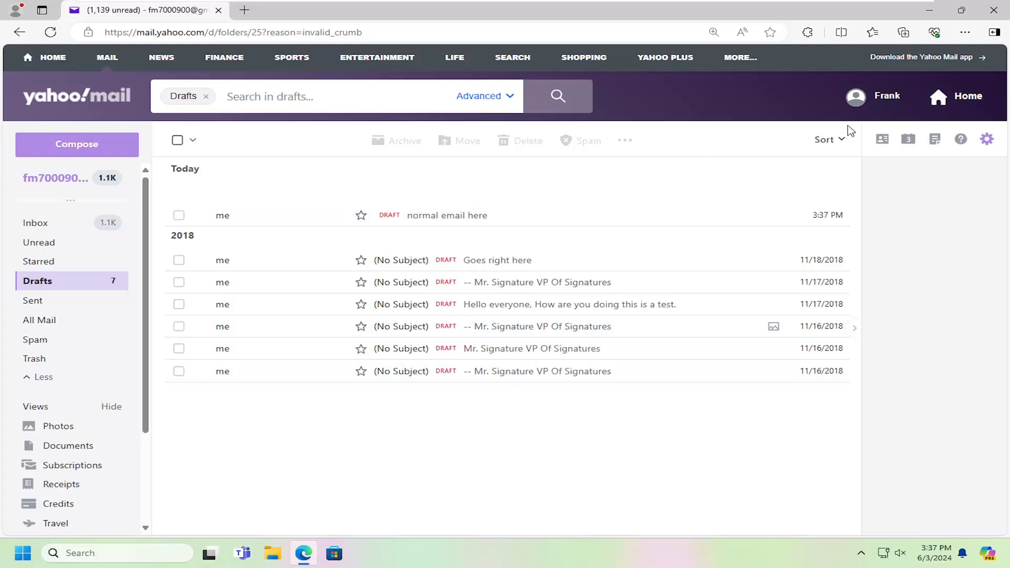
click(828, 139)
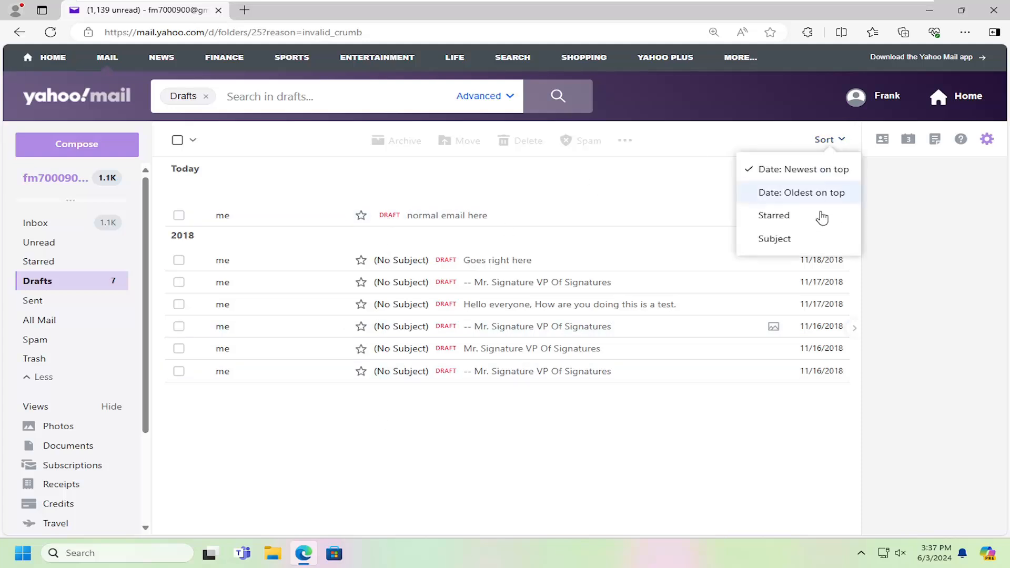
mouse_move(814, 206)
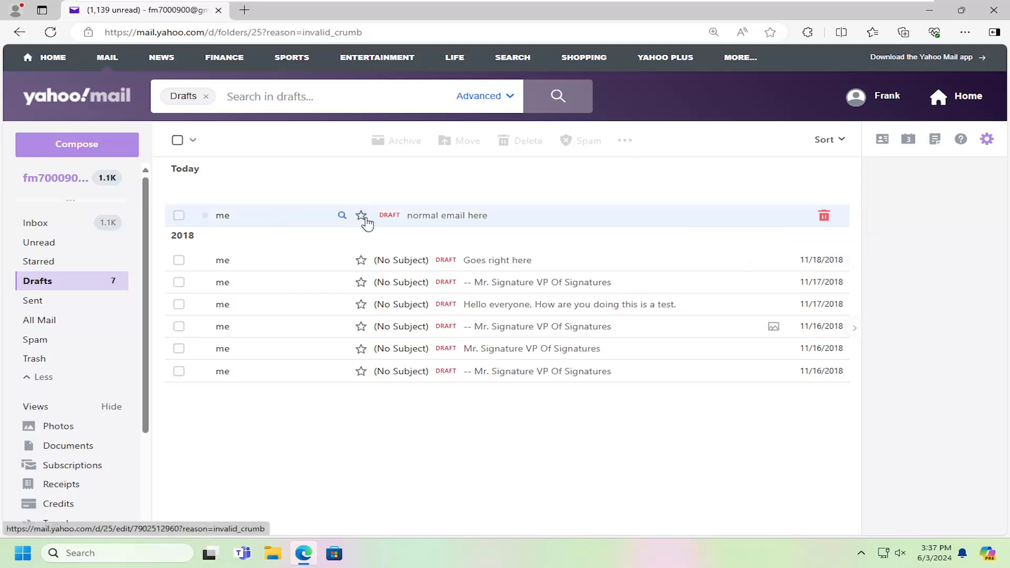
mouse_move(419, 219)
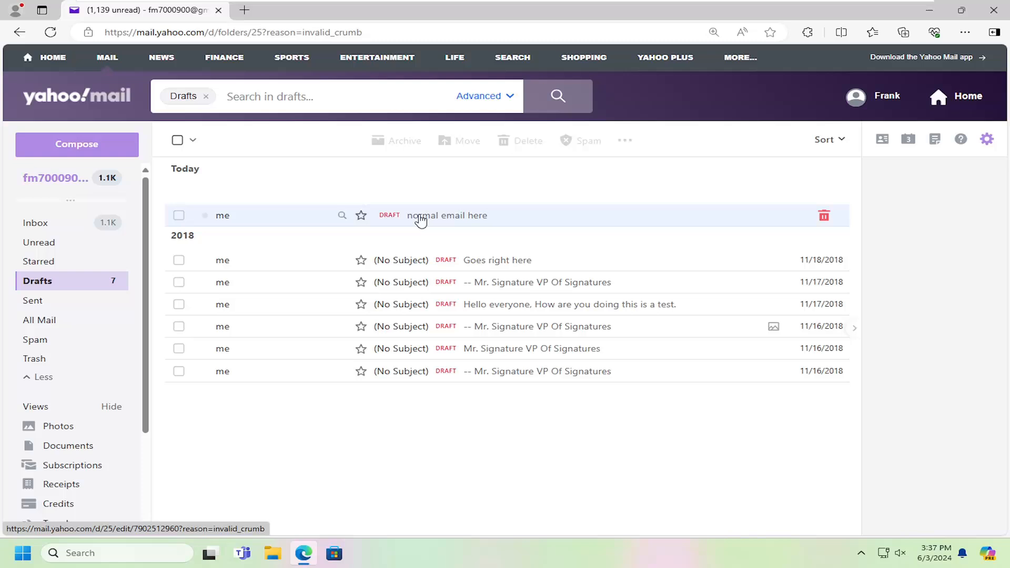
mouse_move(415, 221)
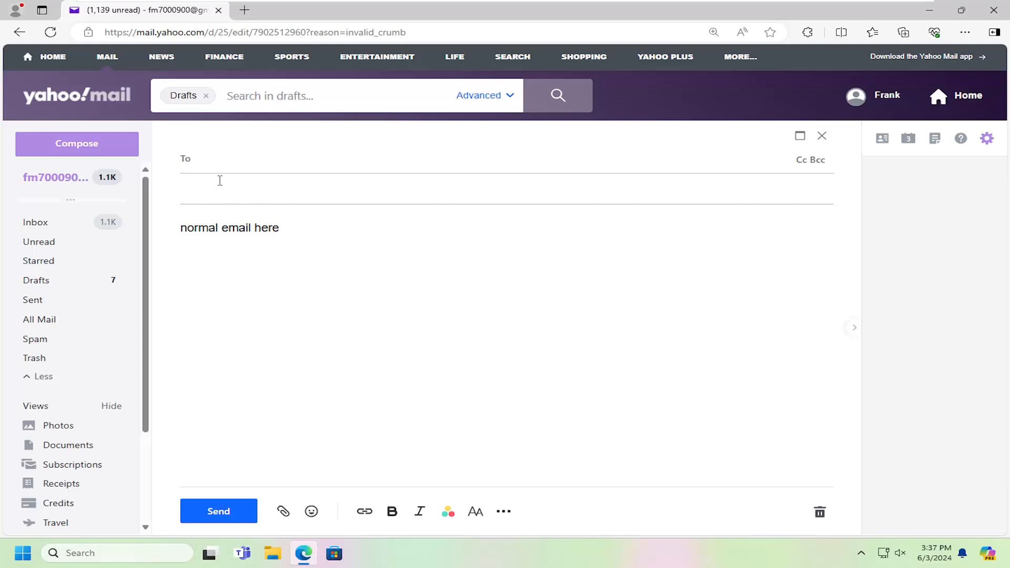
mouse_move(196, 194)
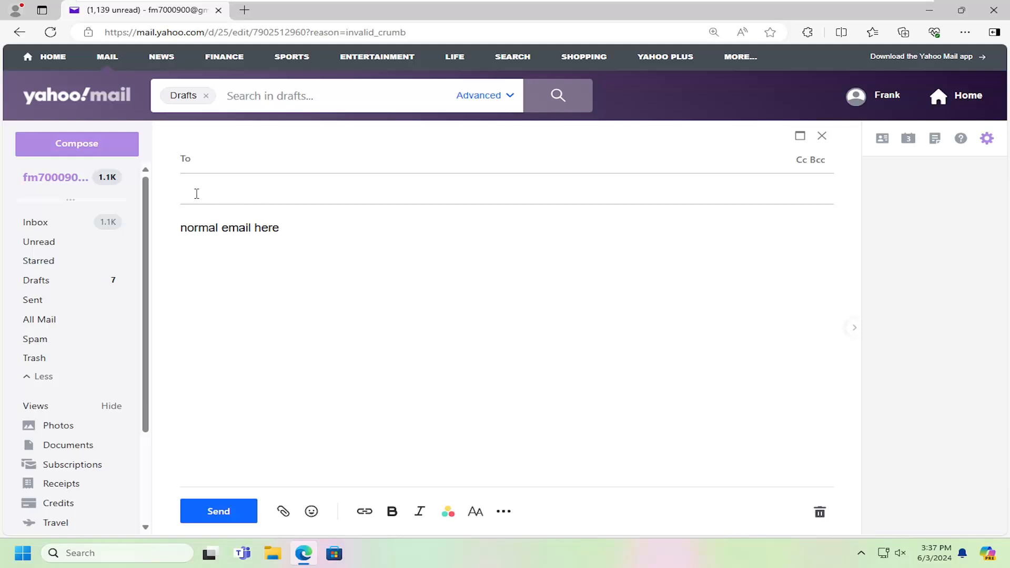
Enter 'subject line' as the draft's subject and return to Drafts.
text(subject line)
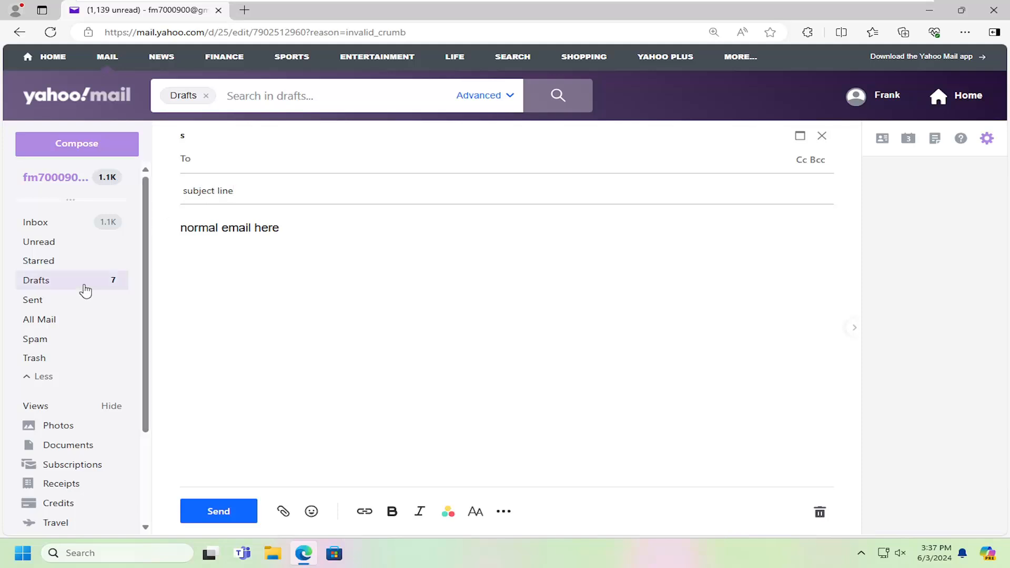
click(821, 136)
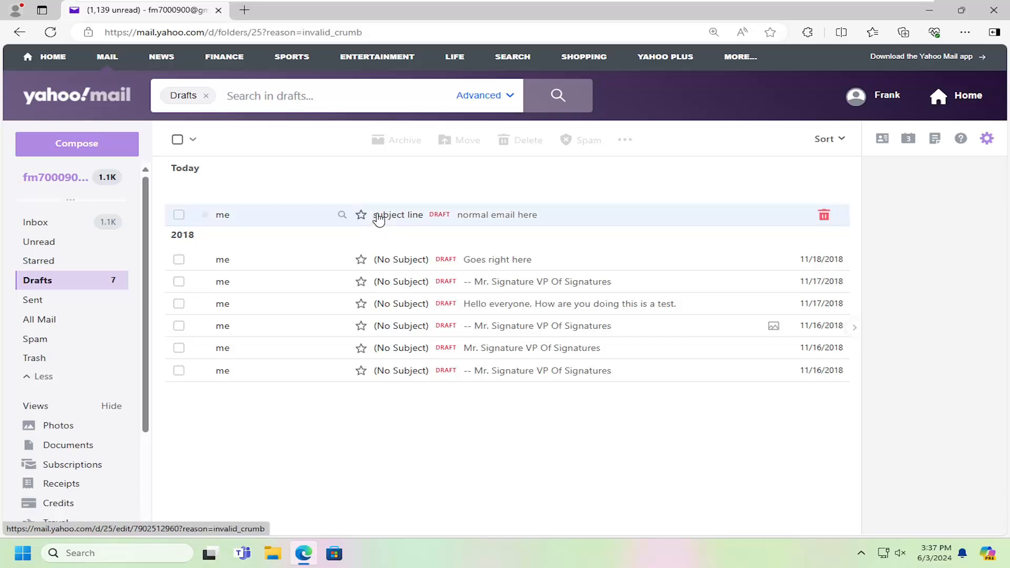
mouse_move(397, 214)
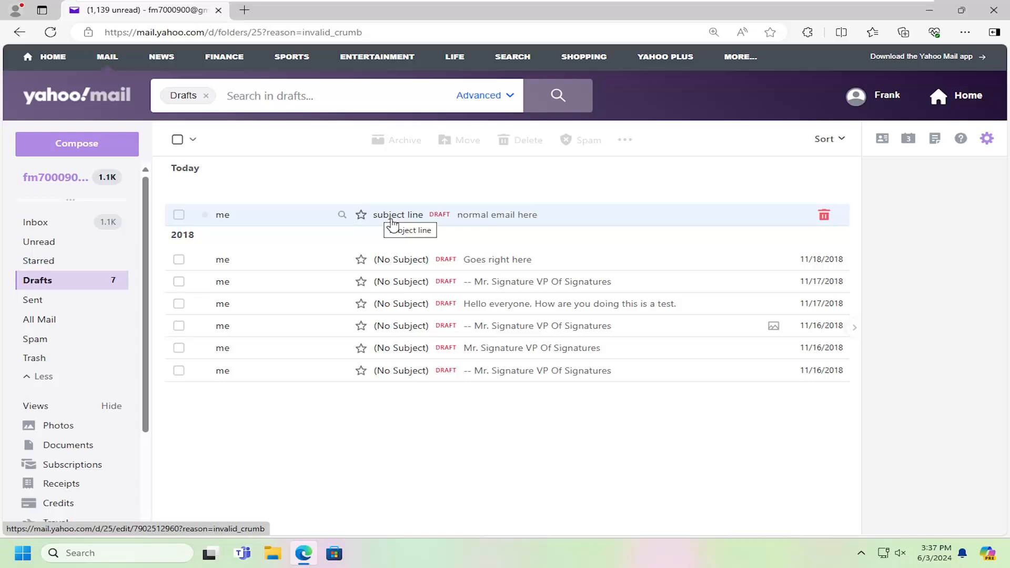
Switch from Drafts back to the Inbox.
click(36, 221)
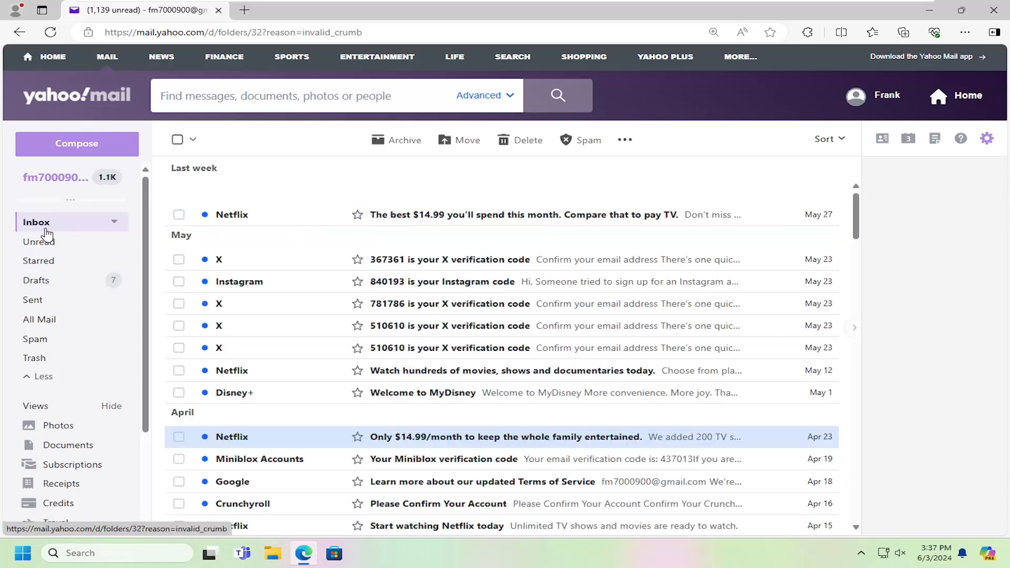